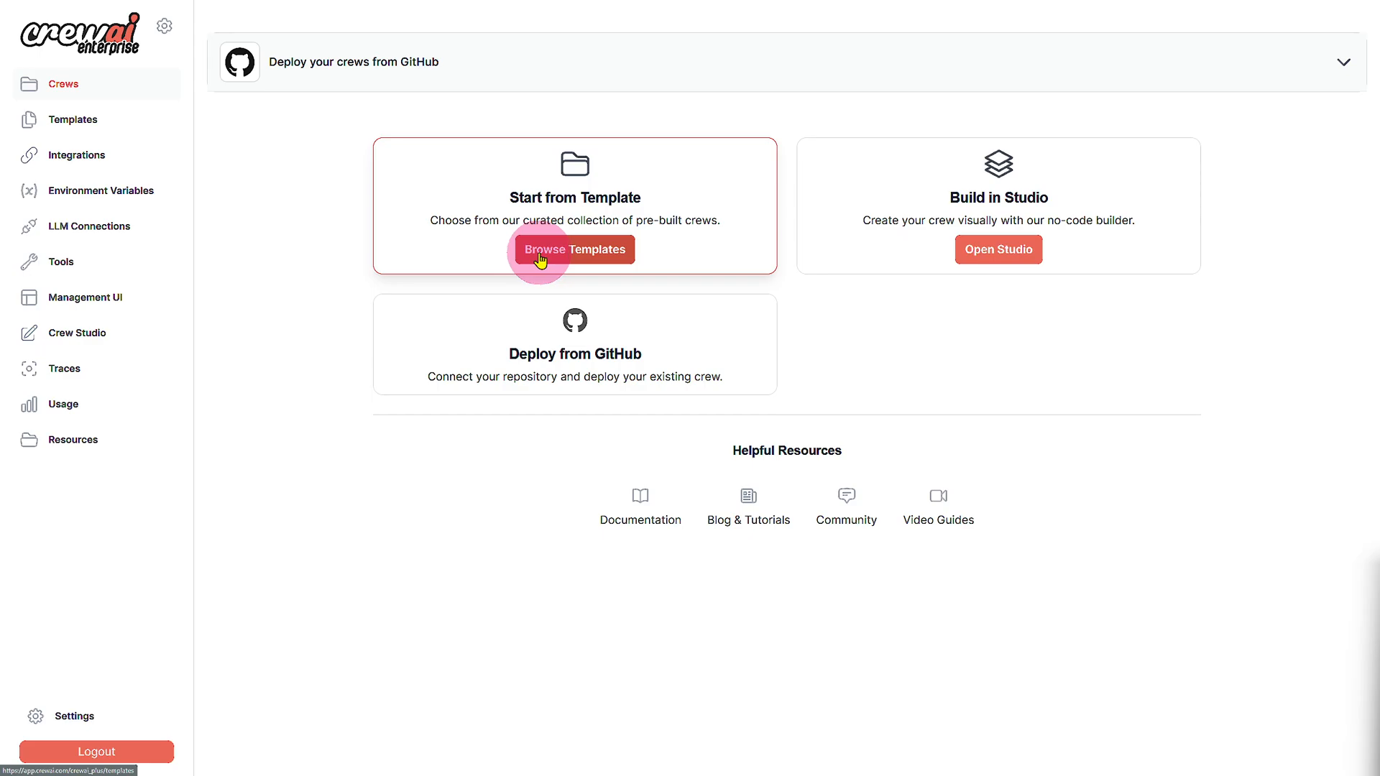
Browse the template gallery, scrolling past cards like the Contract Analysis Template
{"action": "left_click", "coordinate": [573, 249]}
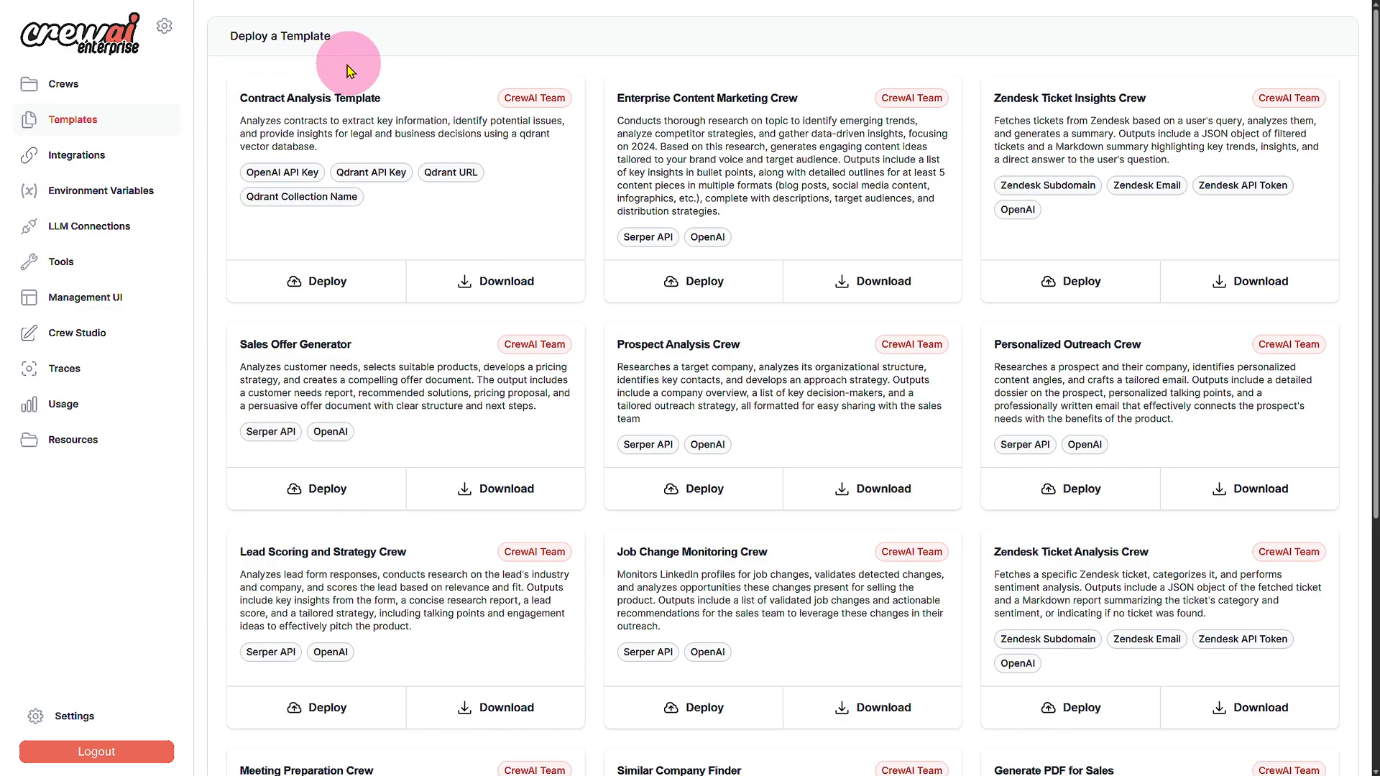
{"action": "mouse_move", "coordinate": [324, 78]}
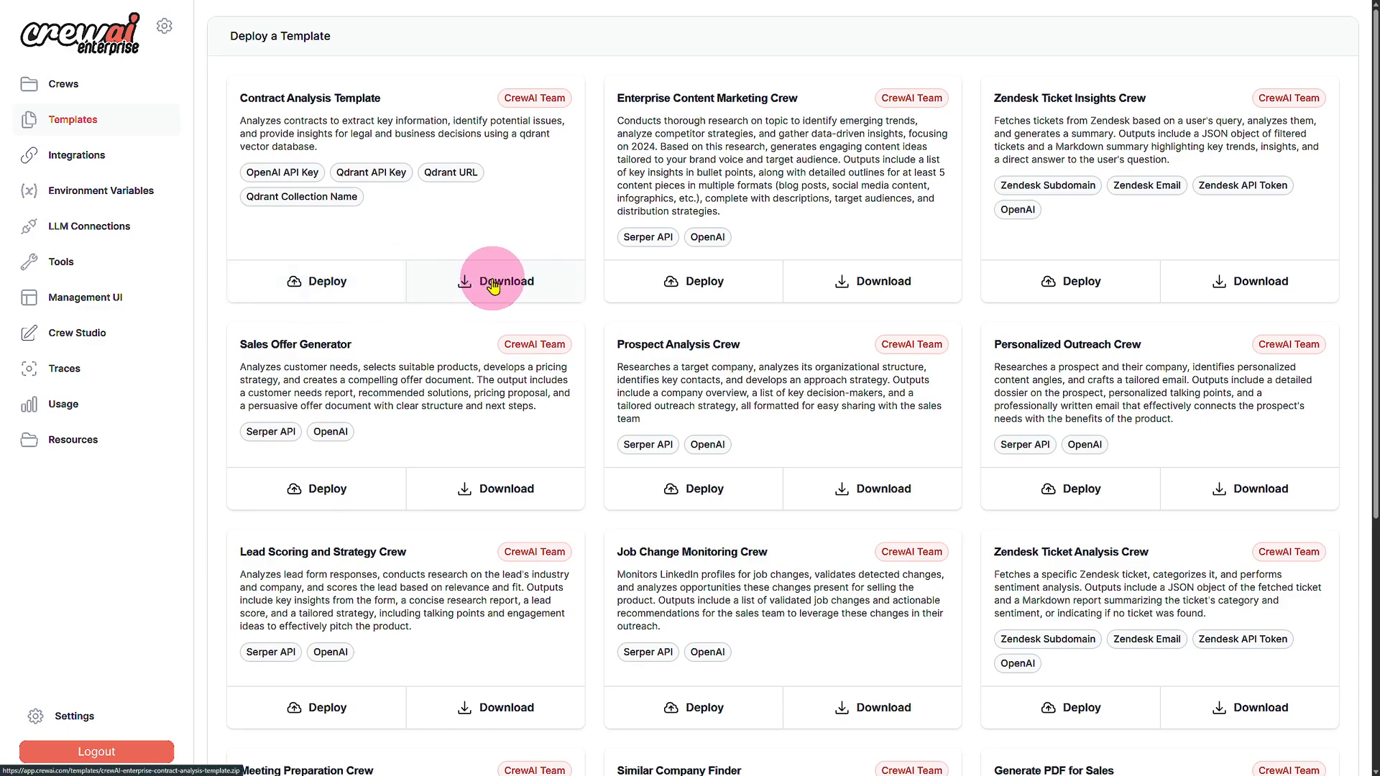
{"action": "scroll", "scroll_direction": "down", "scroll_amount": 3}
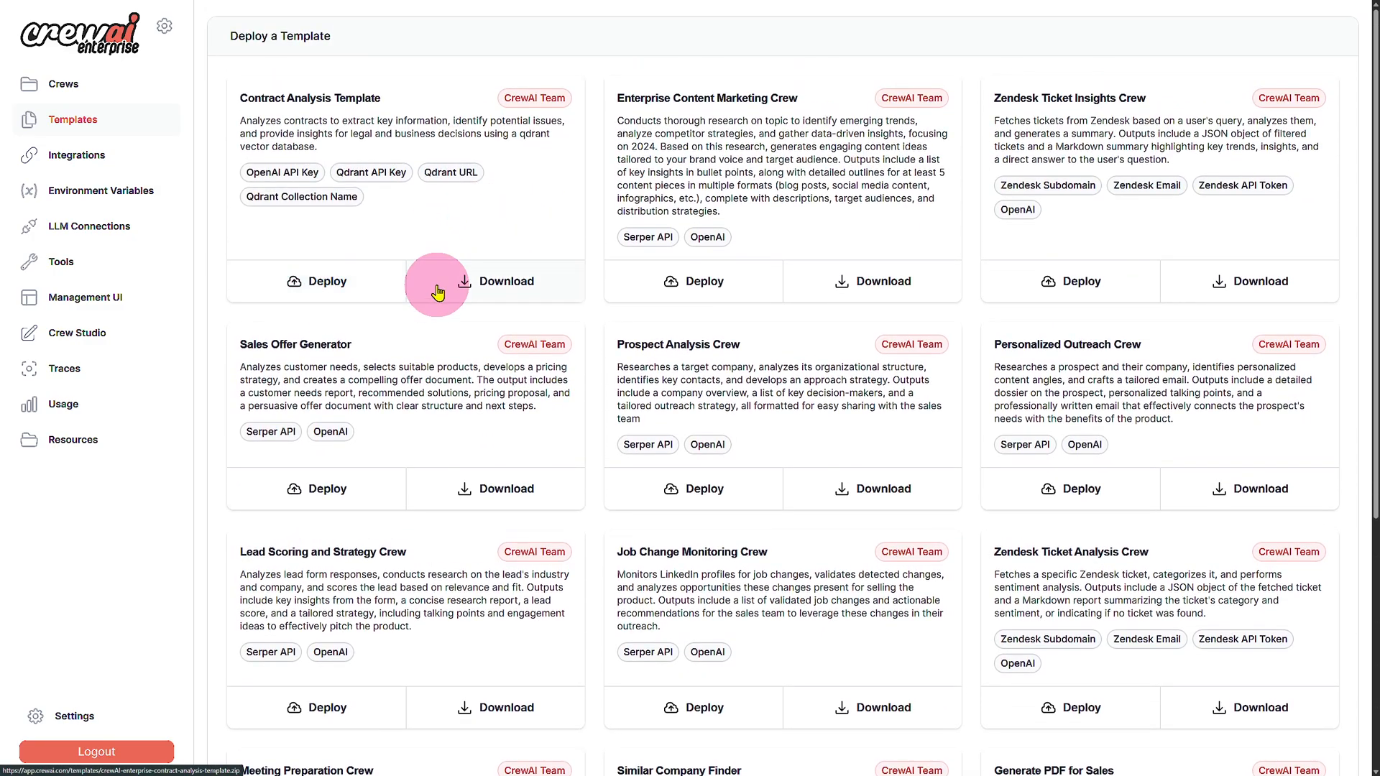
Show the Integrations page with Slack, HubSpot, Zapier and Salesforce cards
{"action": "left_click", "coordinate": [76, 156]}
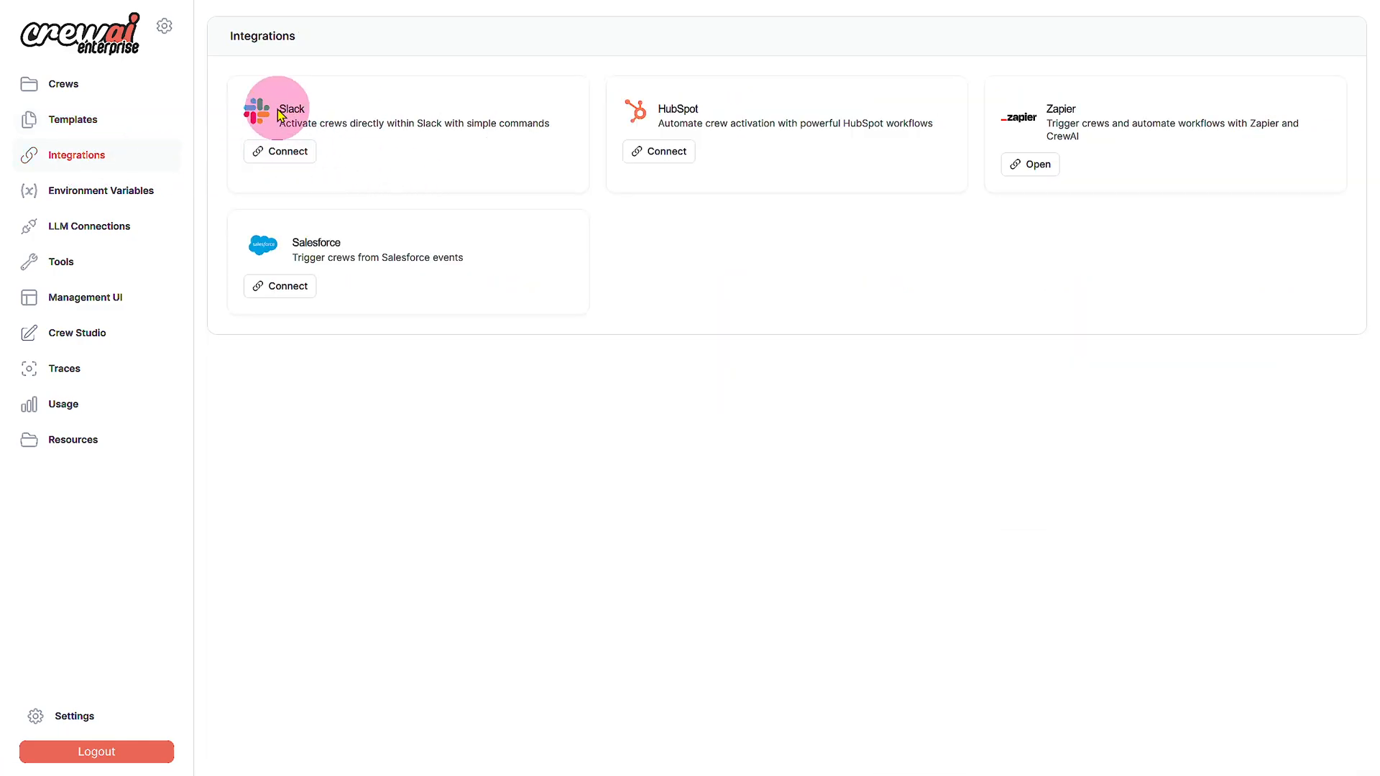
{"action": "mouse_move", "coordinate": [742, 175]}
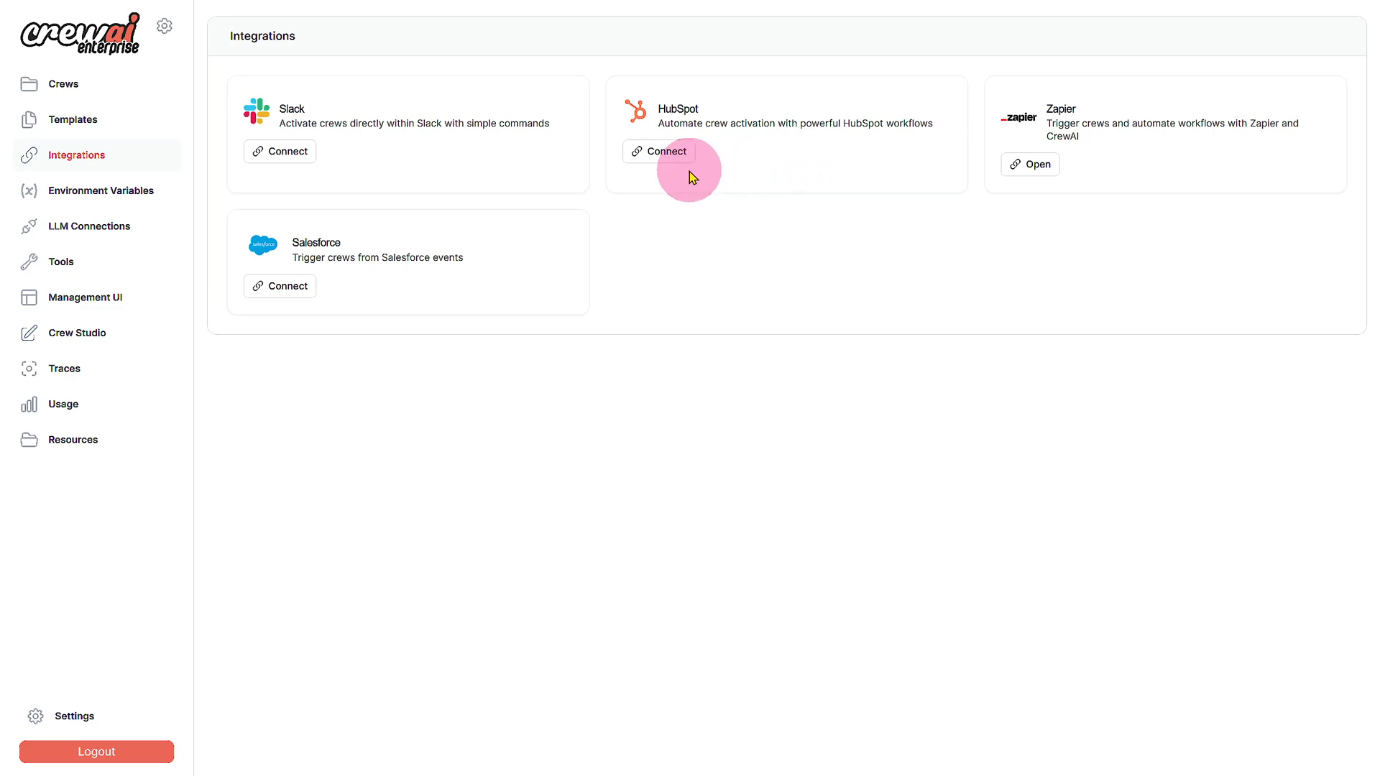
{"action": "mouse_move", "coordinate": [366, 252]}
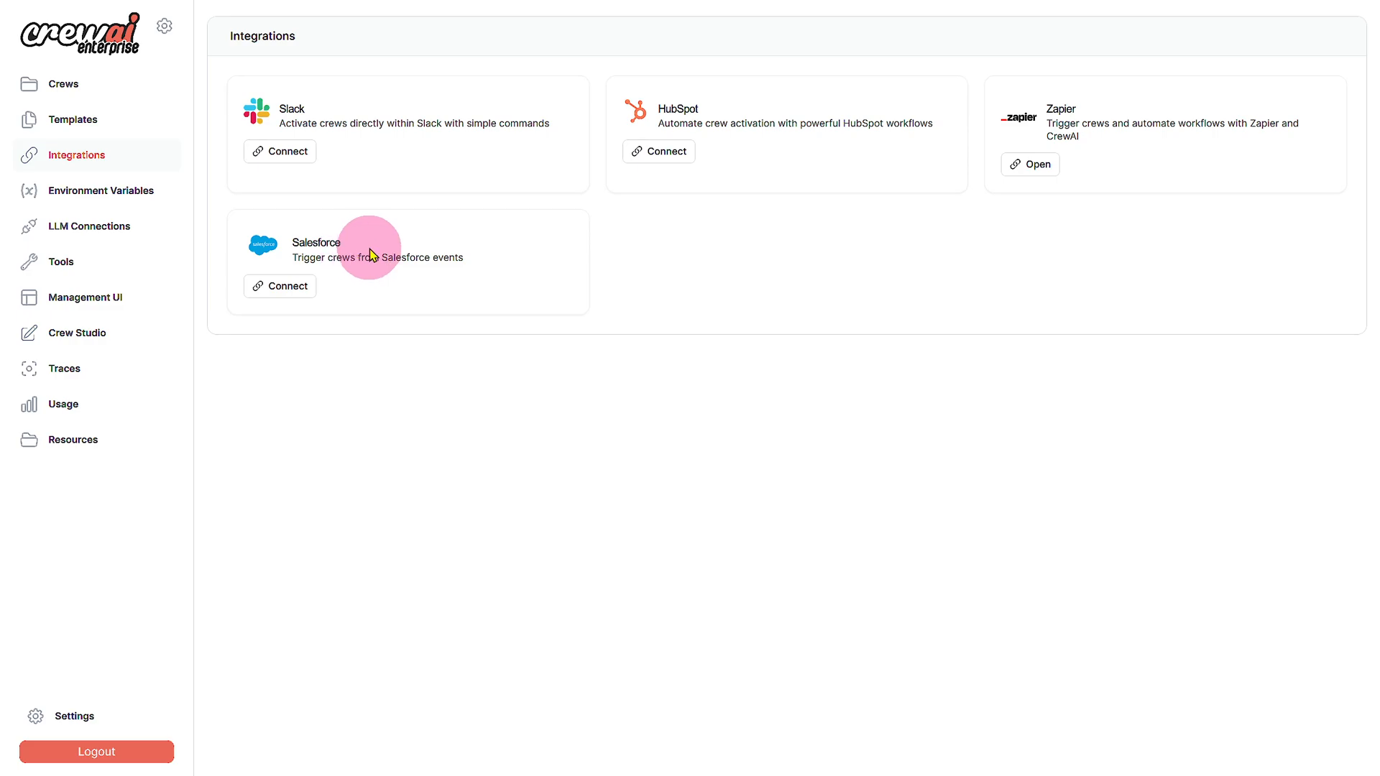
View the Environment Variables page with its Key/Value form and empty table
{"action": "left_click", "coordinate": [100, 190]}
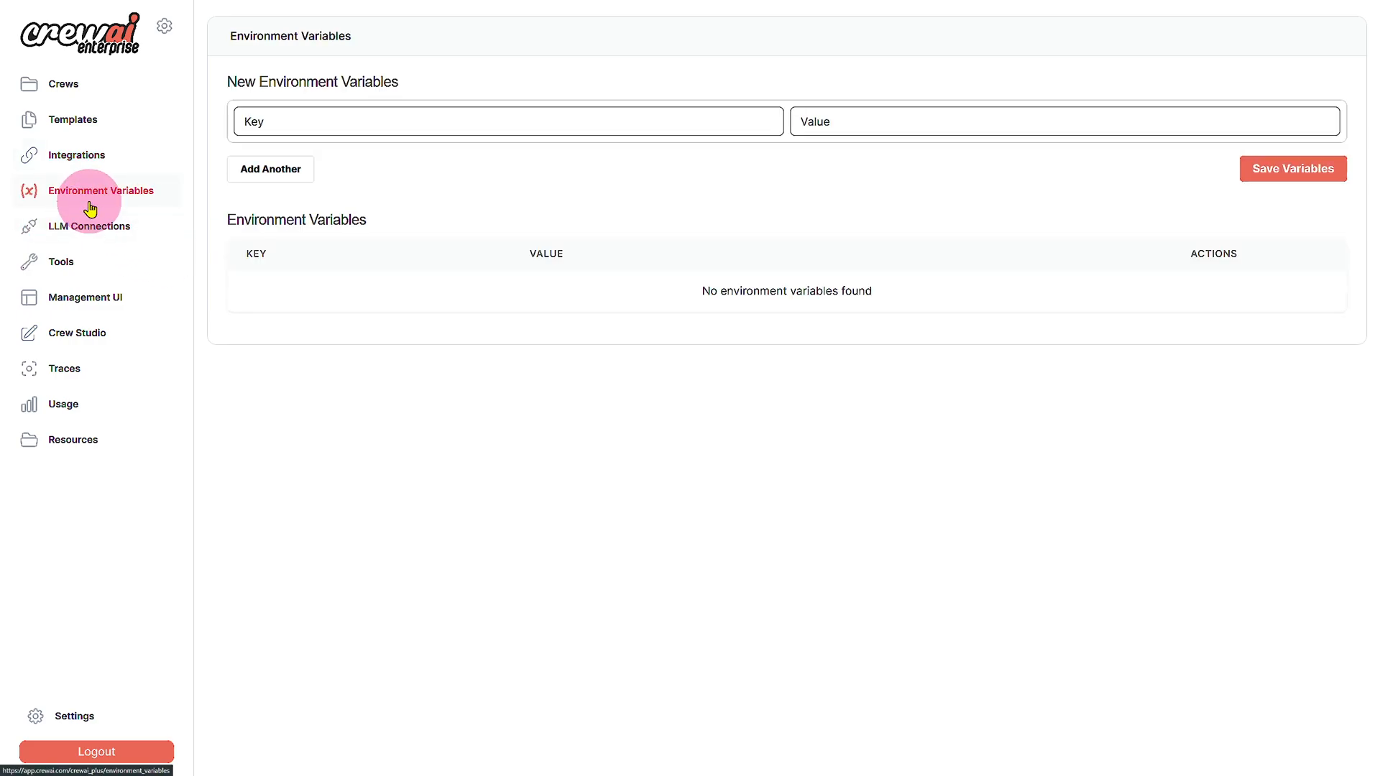
{"action": "mouse_move", "coordinate": [354, 350]}
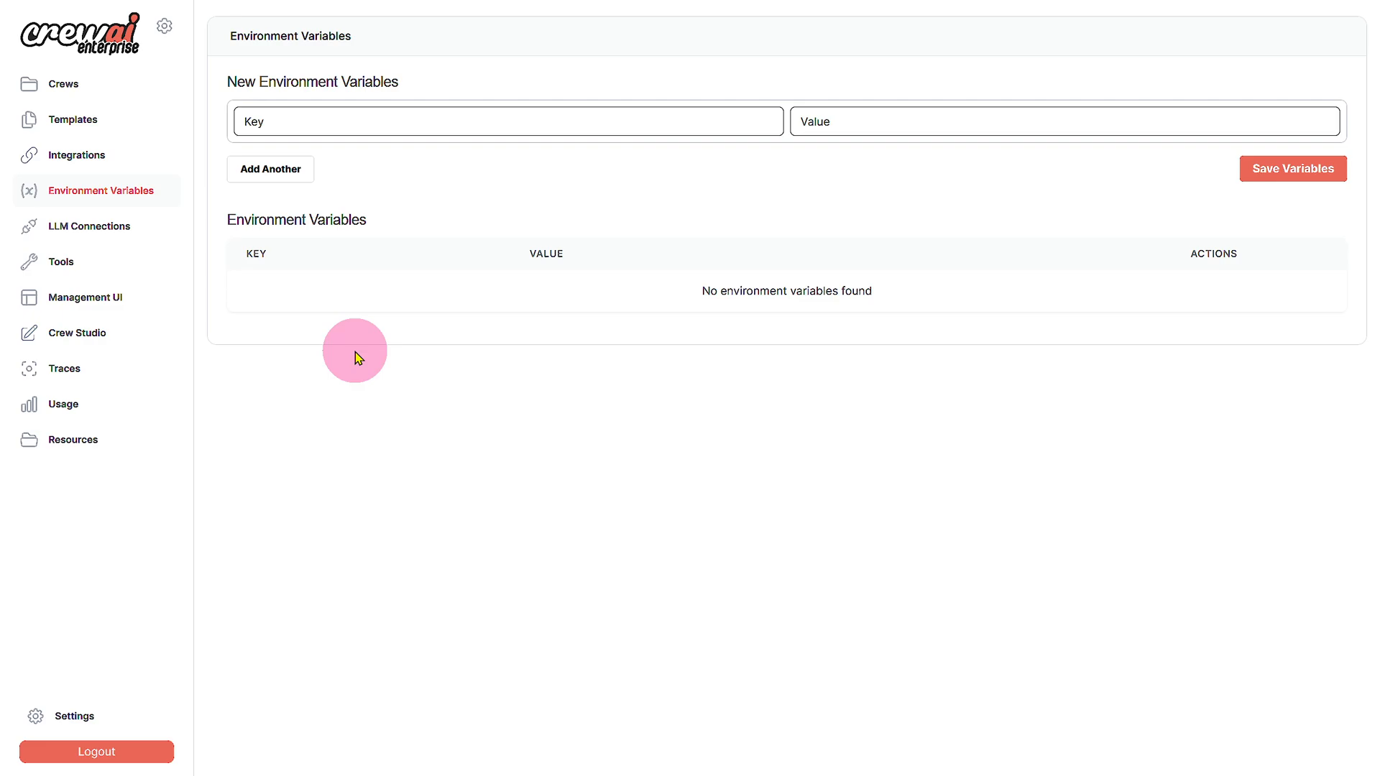
{"action": "mouse_move", "coordinate": [289, 244]}
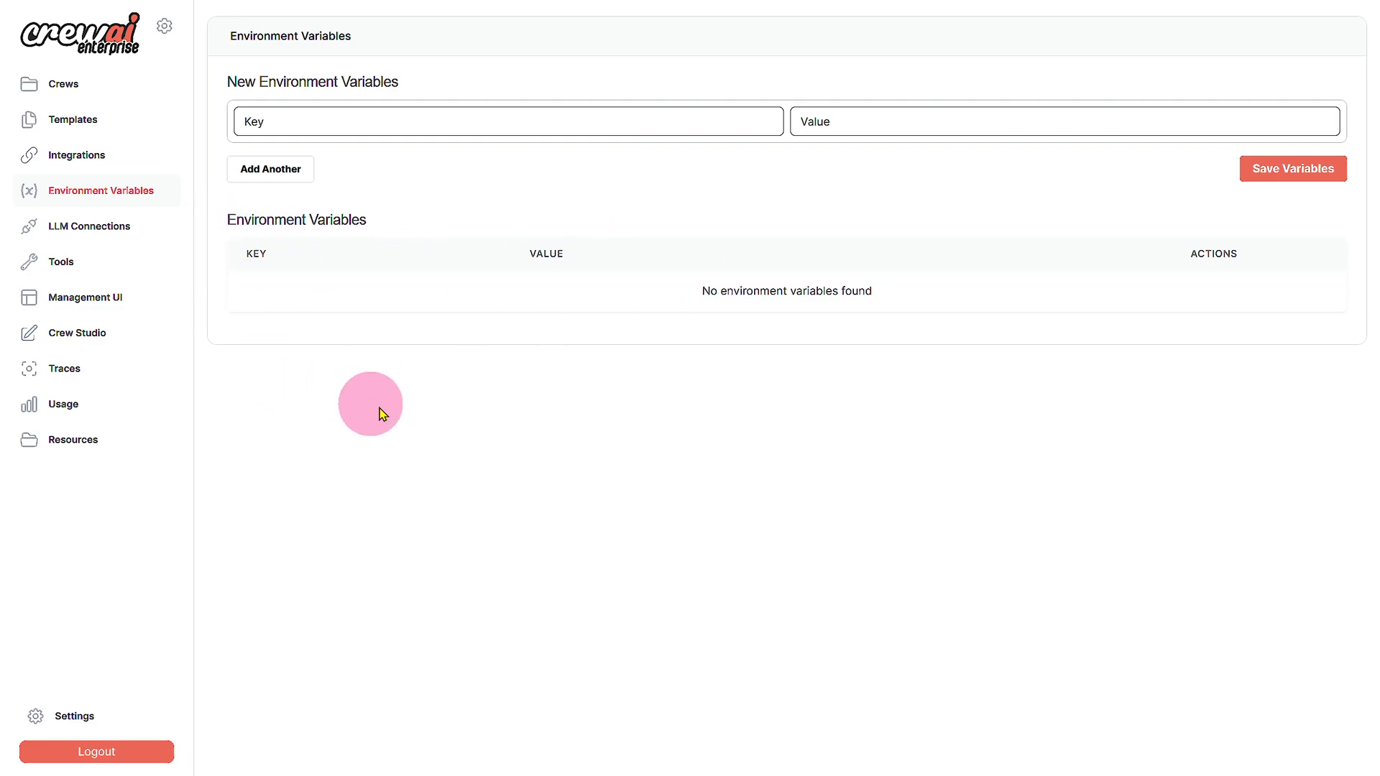
View LLM Connections and its provider list, then Tools, ending on the empty Management UI
{"action": "left_click", "coordinate": [89, 226]}
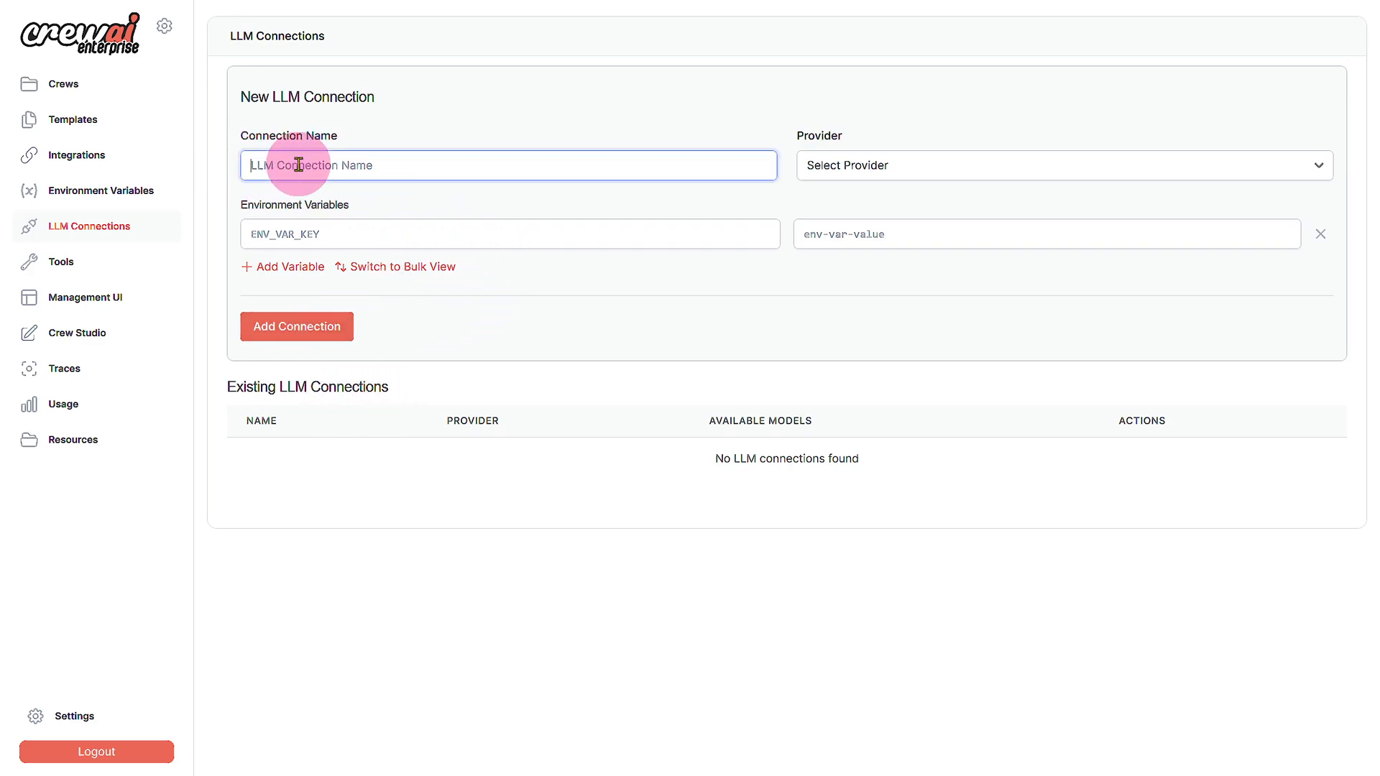
{"action": "left_click", "coordinate": [1061, 165]}
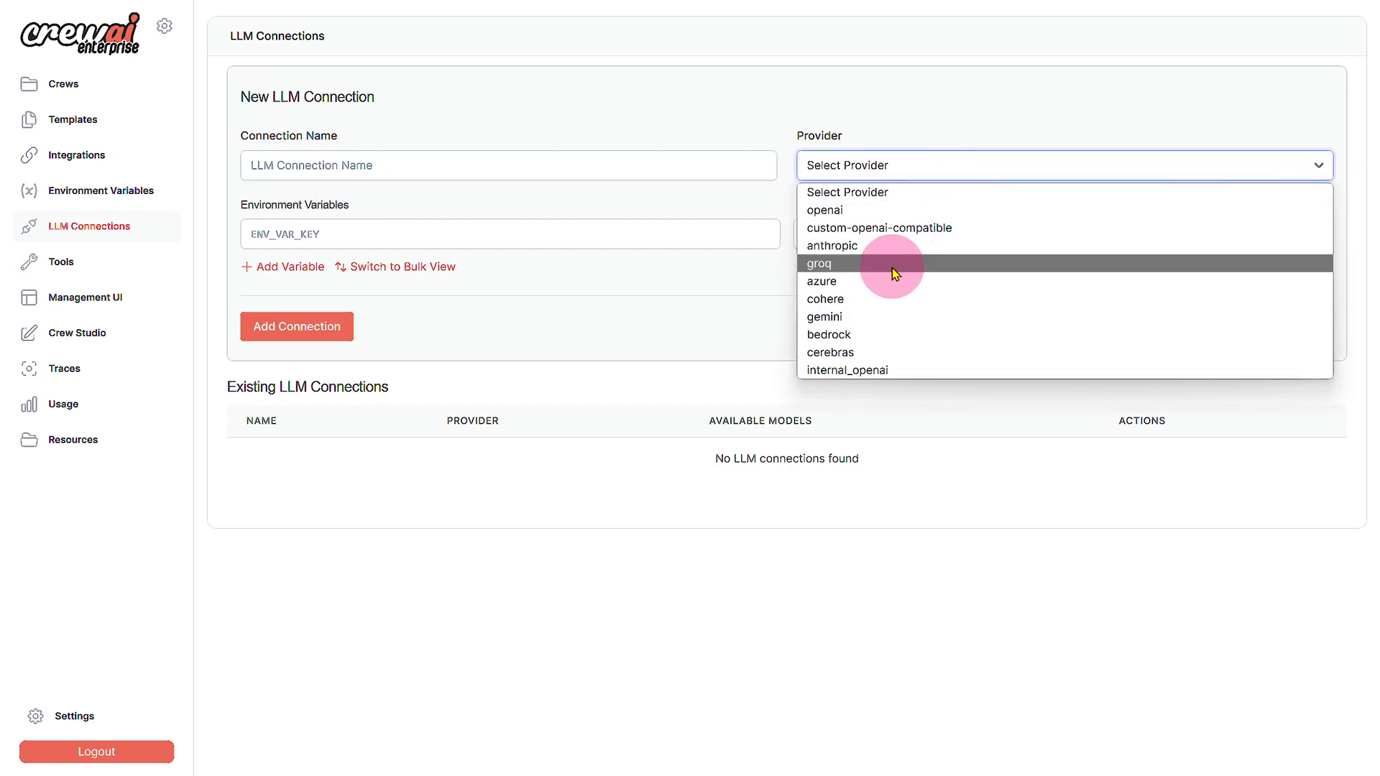
{"action": "mouse_move", "coordinate": [854, 312]}
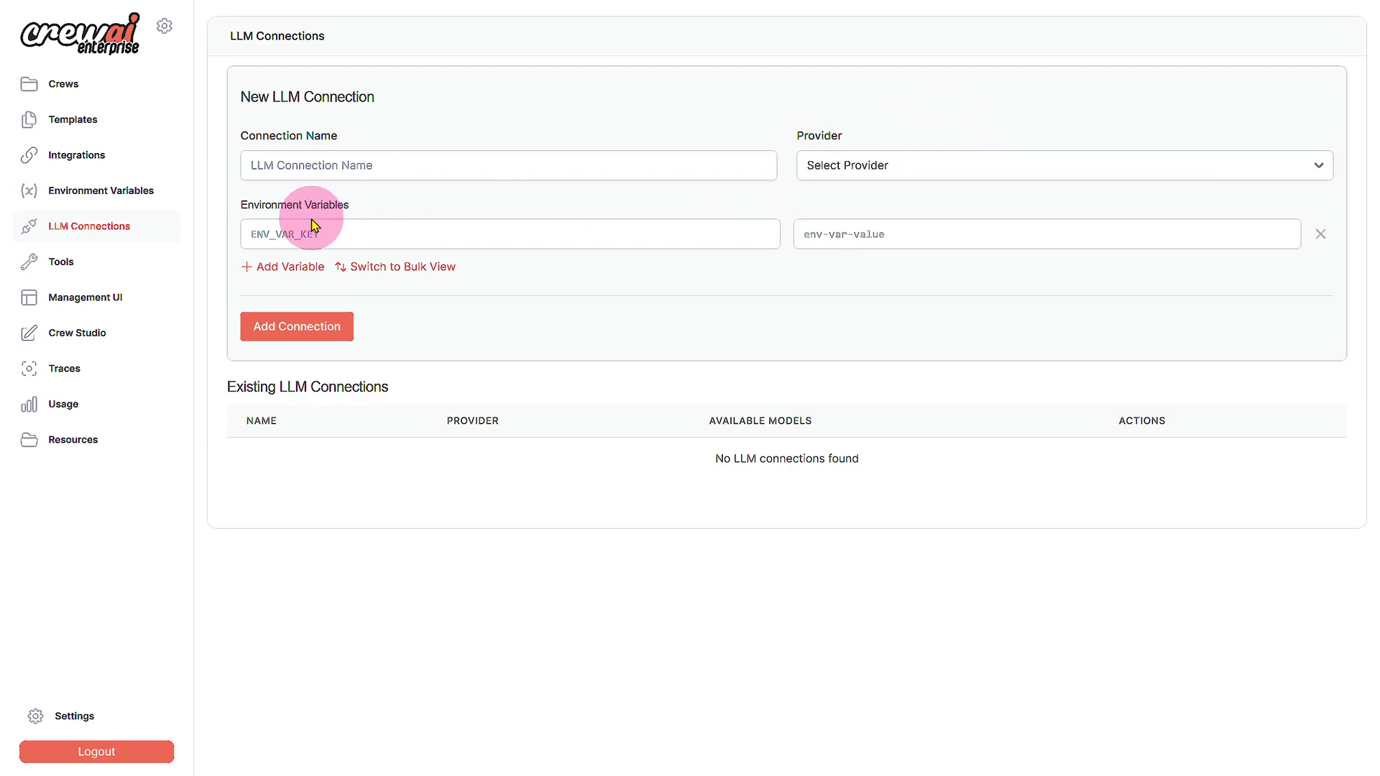
{"action": "mouse_move", "coordinate": [281, 148]}
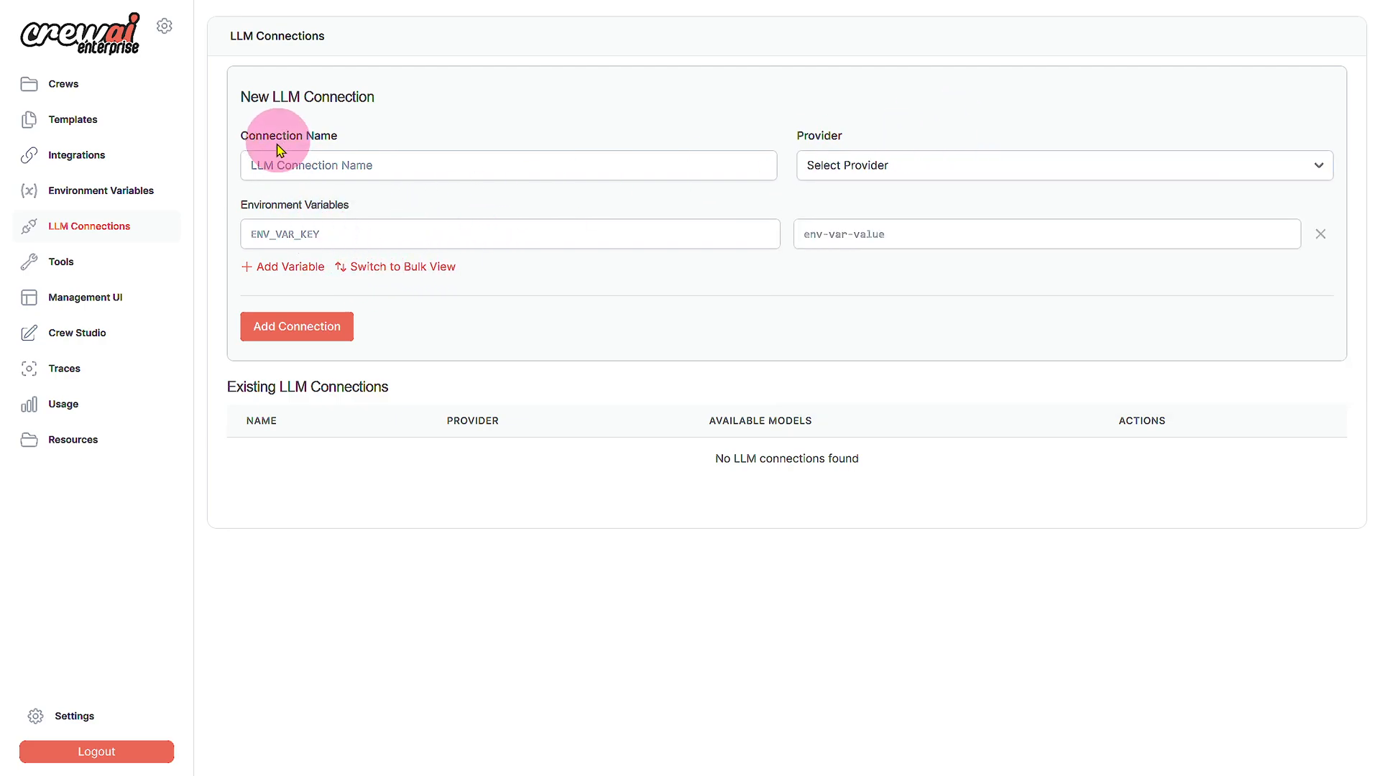
{"action": "mouse_move", "coordinate": [325, 323]}
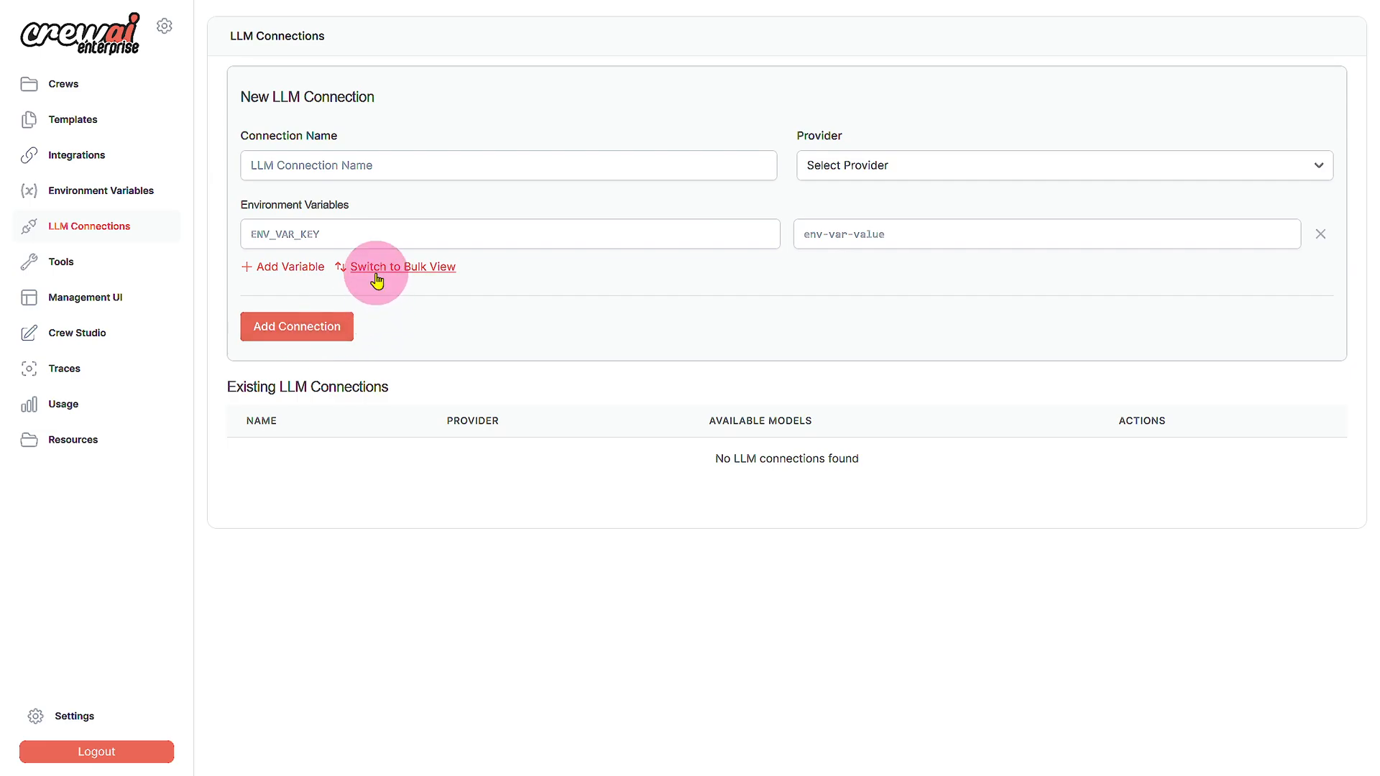
{"action": "left_click", "coordinate": [61, 262]}
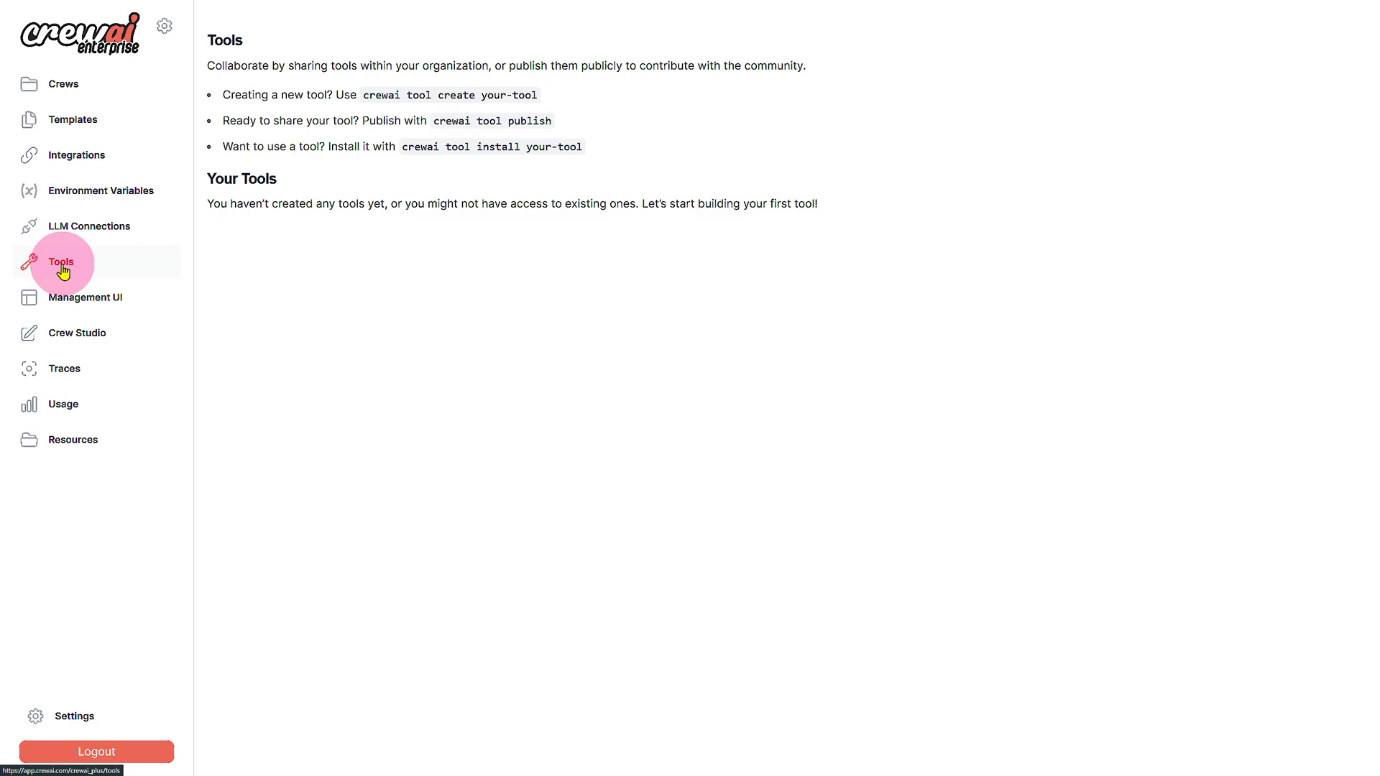
{"action": "left_click", "coordinate": [85, 297]}
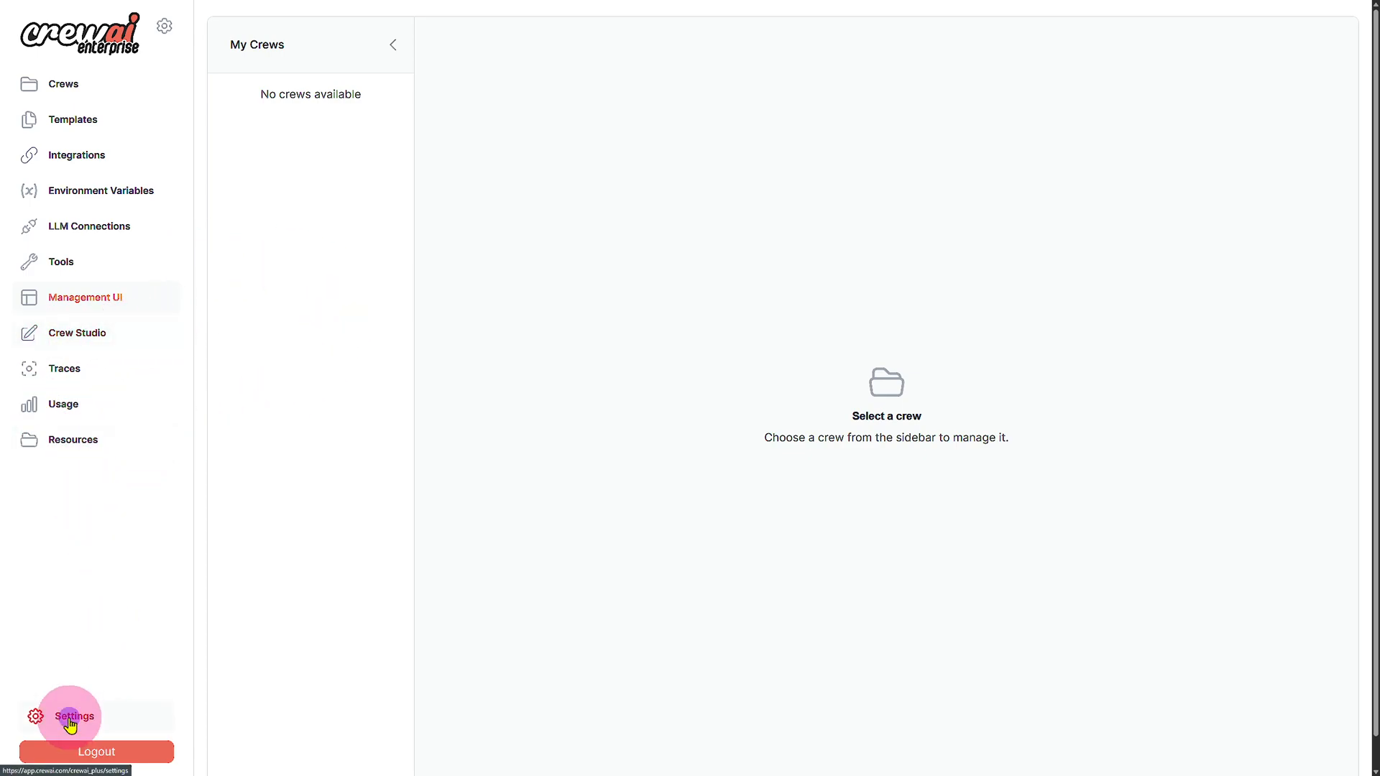
View the Settings members and organization tabs, then go back to the Crews dashboard
{"action": "left_click", "coordinate": [70, 716]}
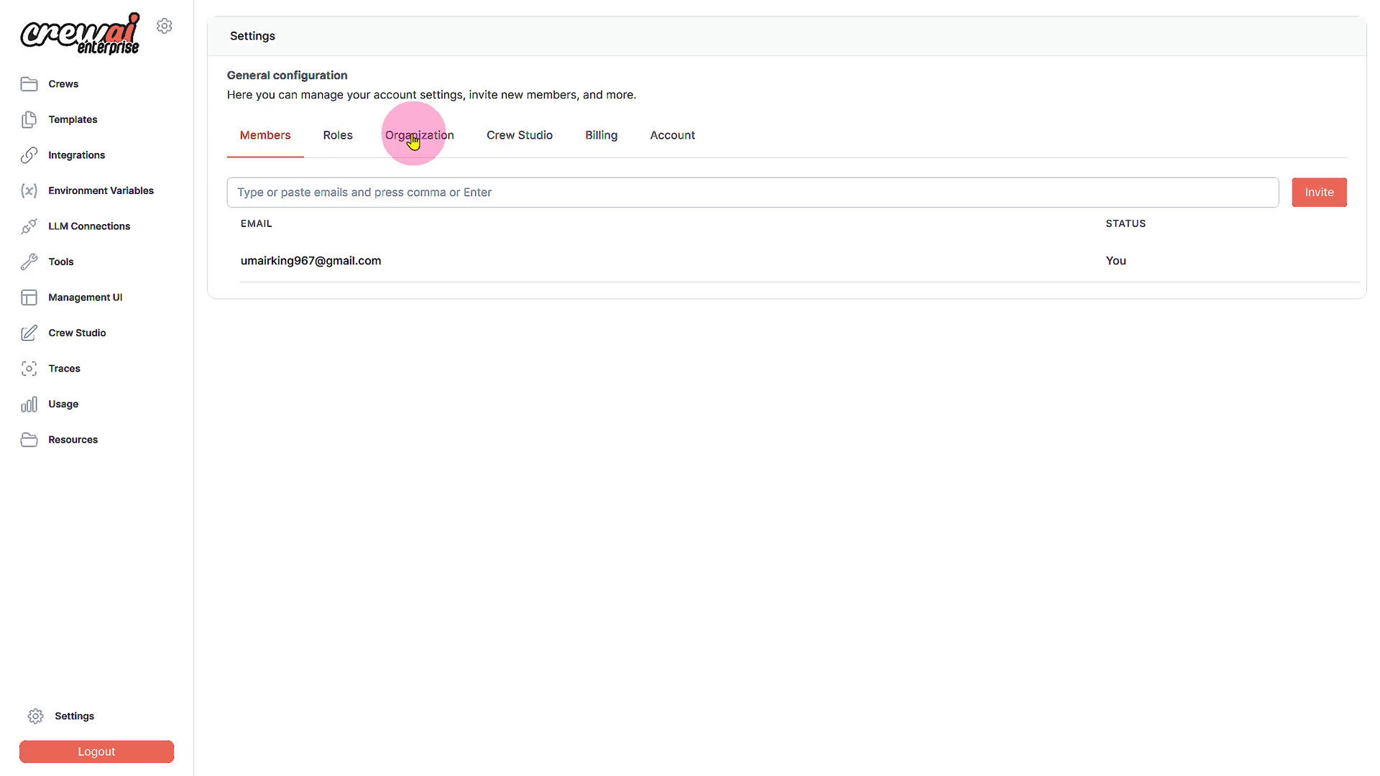
{"action": "mouse_move", "coordinate": [338, 143]}
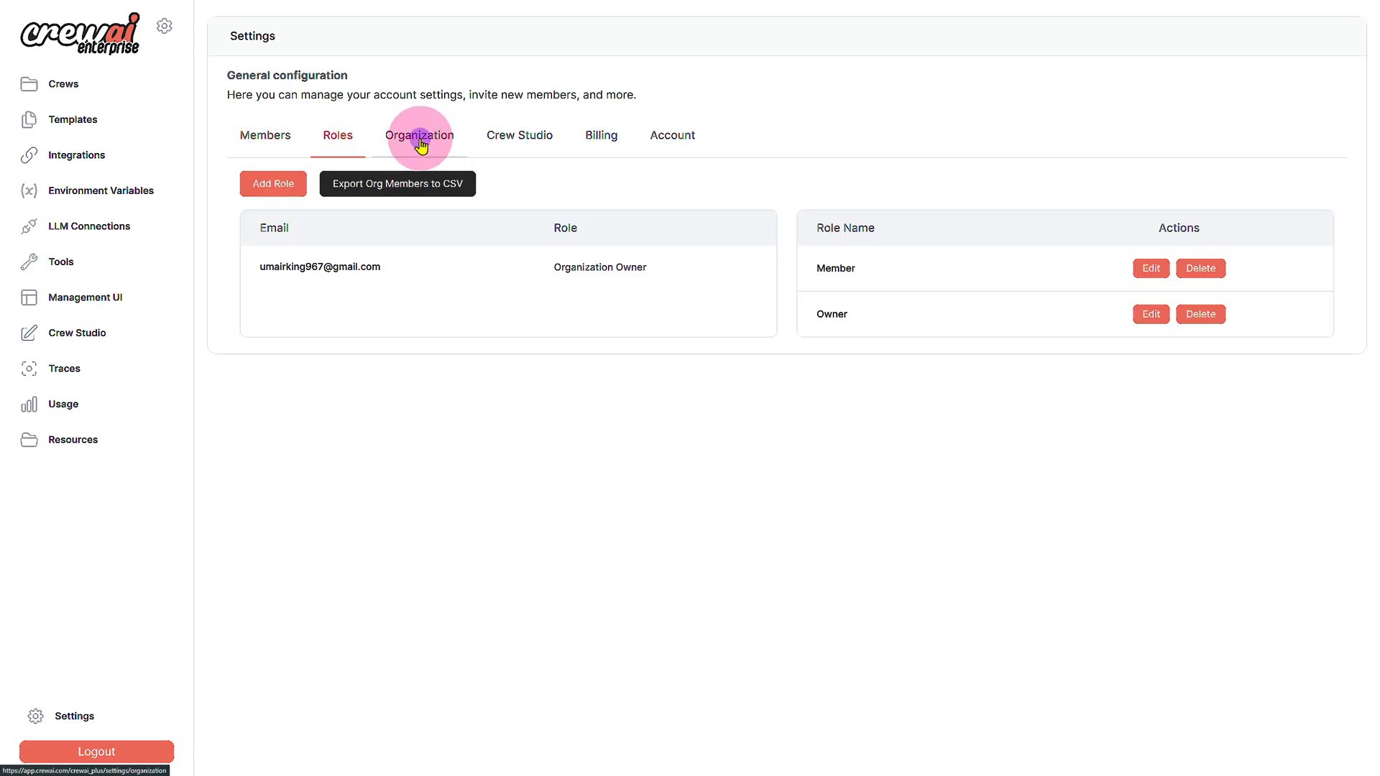
{"action": "left_click", "coordinate": [419, 135]}
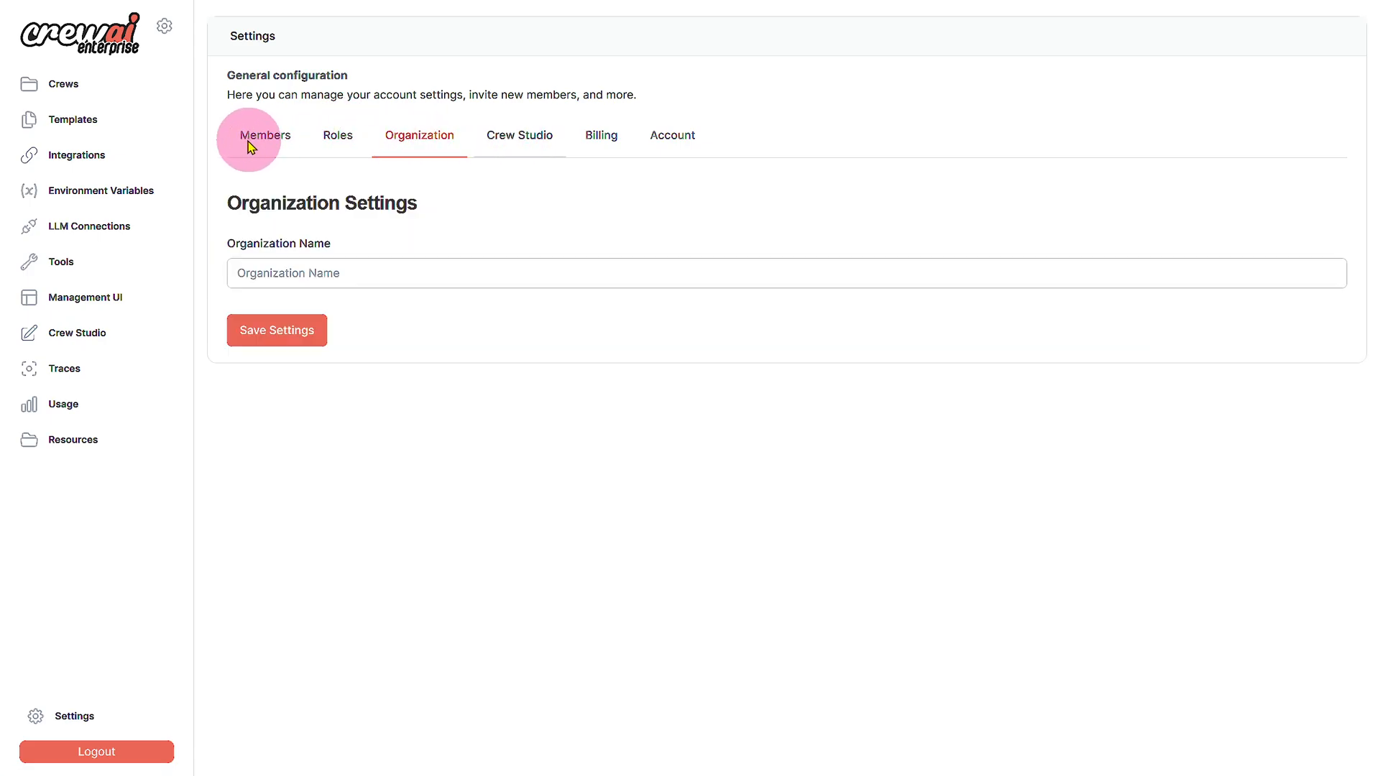
{"action": "left_click", "coordinate": [54, 84]}
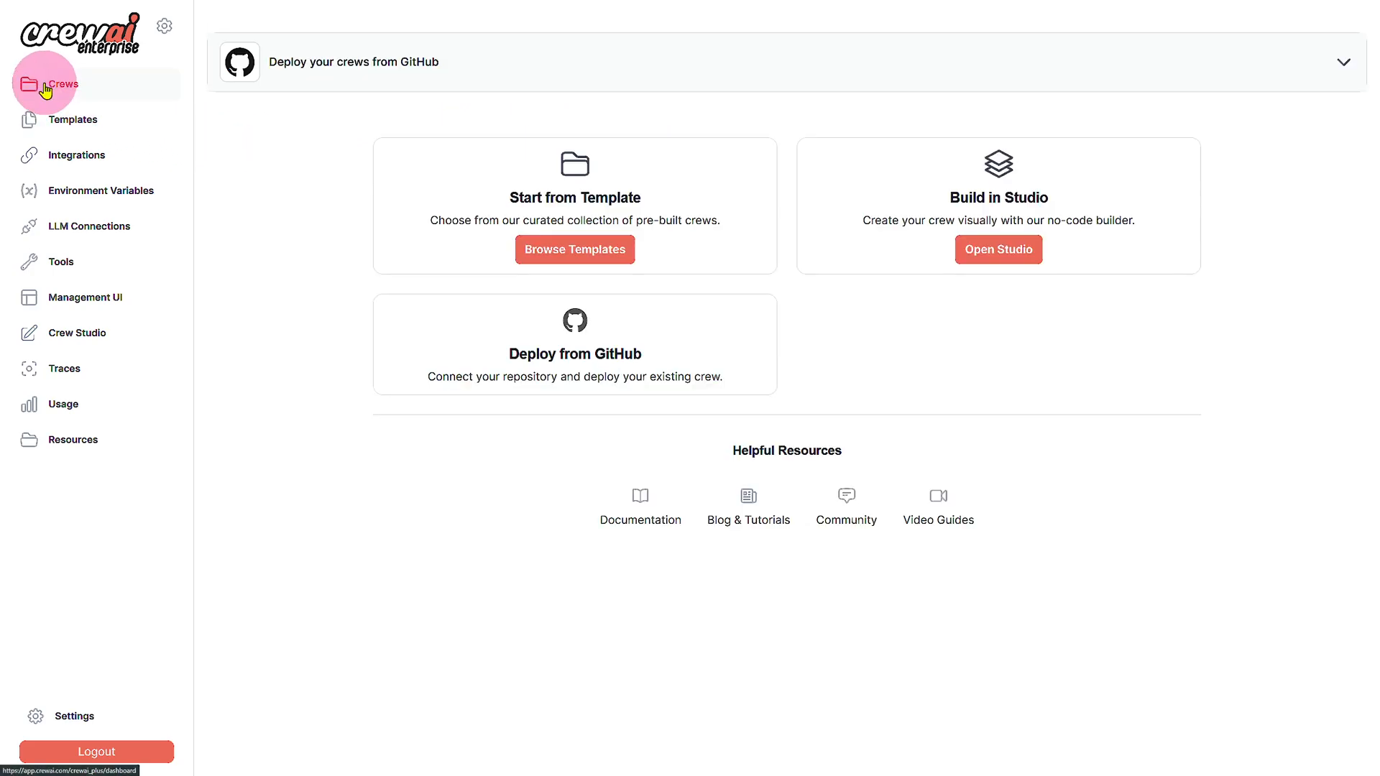